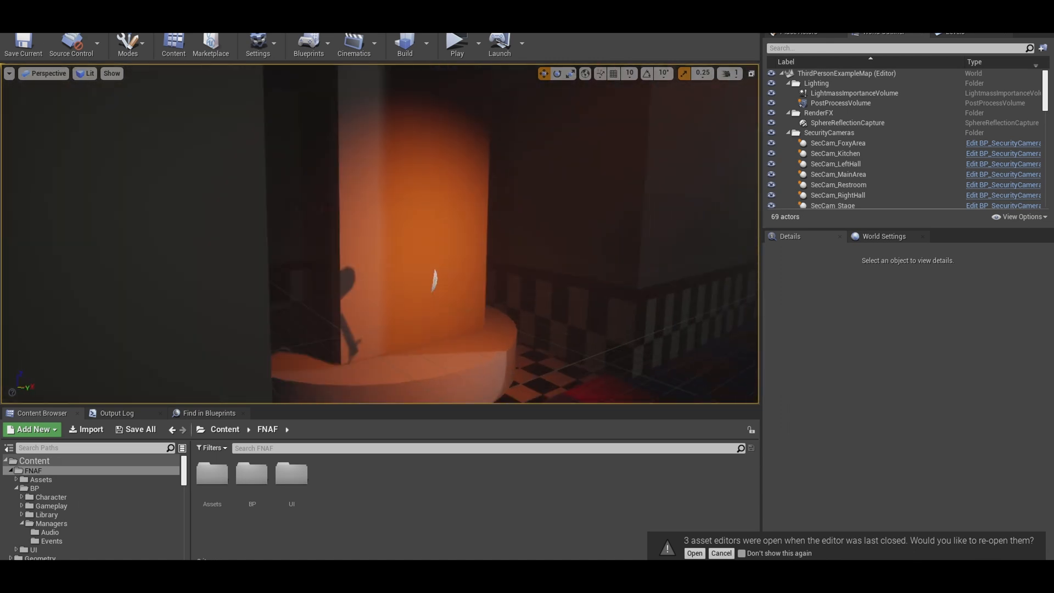
Browse the Content Browser to Content > FNAF > BP > Gameplay > SecurityCam
click(456, 43)
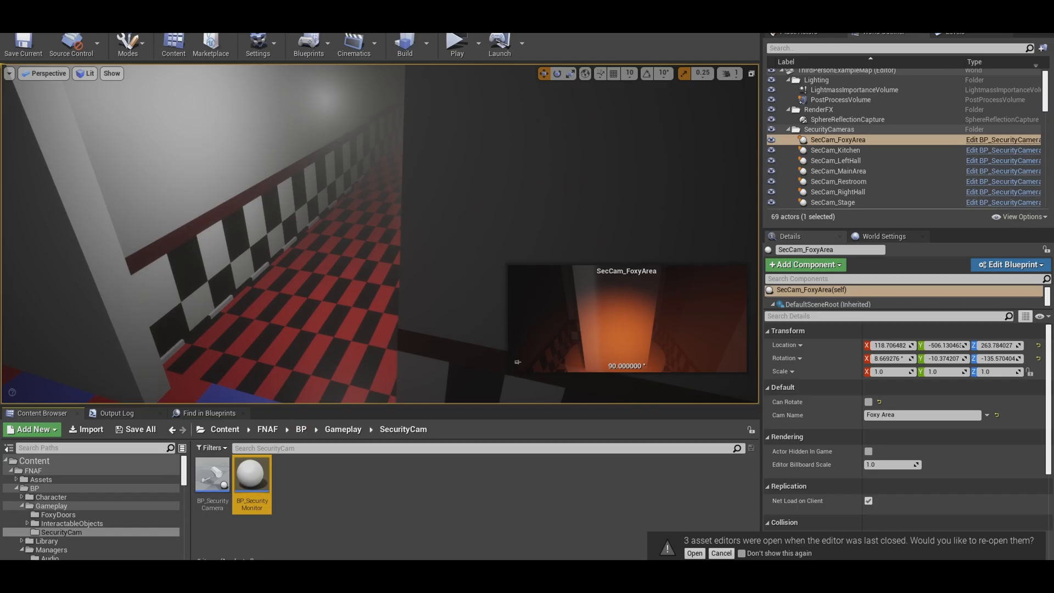
Open BP_SecurityMonitor, add a Scene and an Arrow component, and set Z rotation 90
double_click(252, 477)
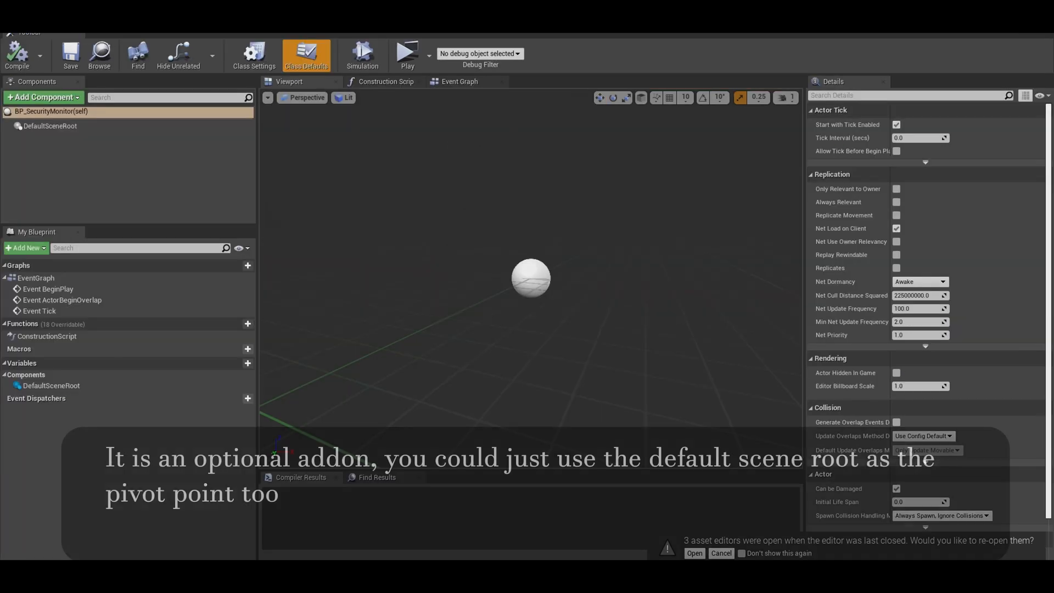
text(scen)
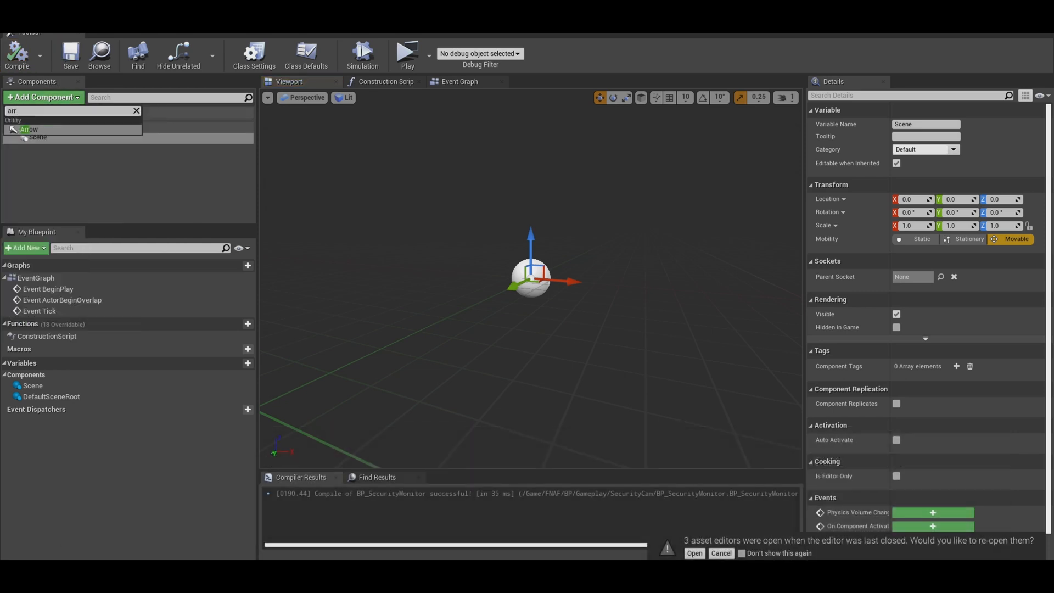
click(29, 129)
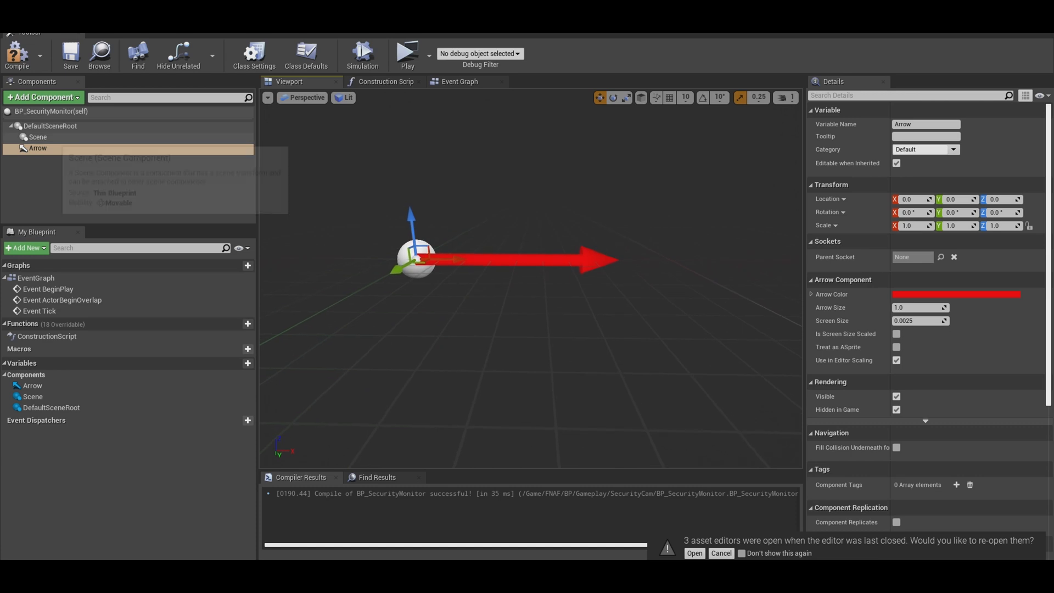
click(42, 98)
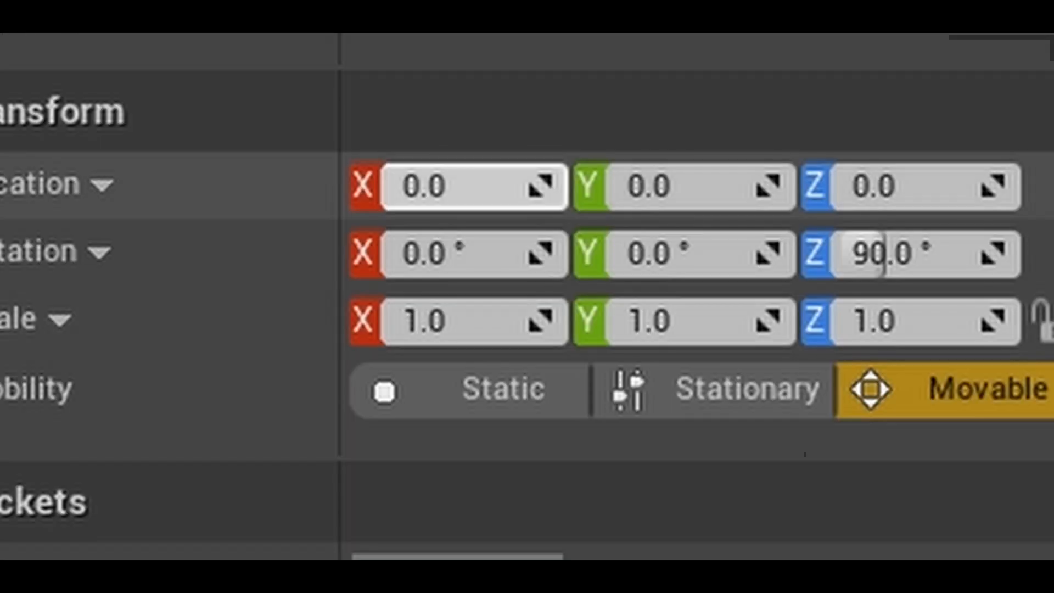
Place the SecurityMonitor mesh at X 140 under Scene and assign M_Metal_Steel and other materials
text(140.0)
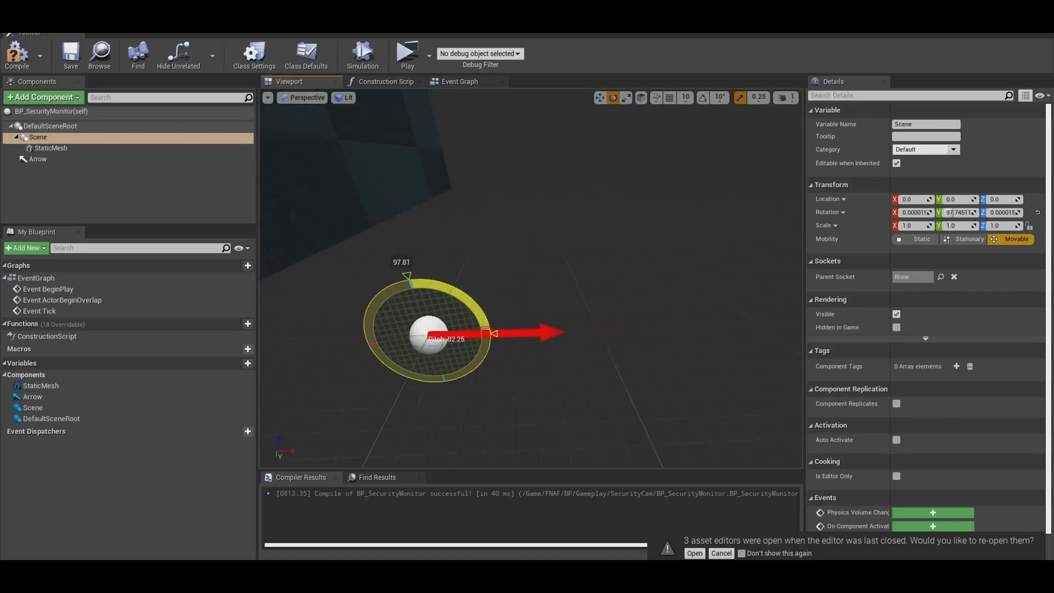
click(50, 148)
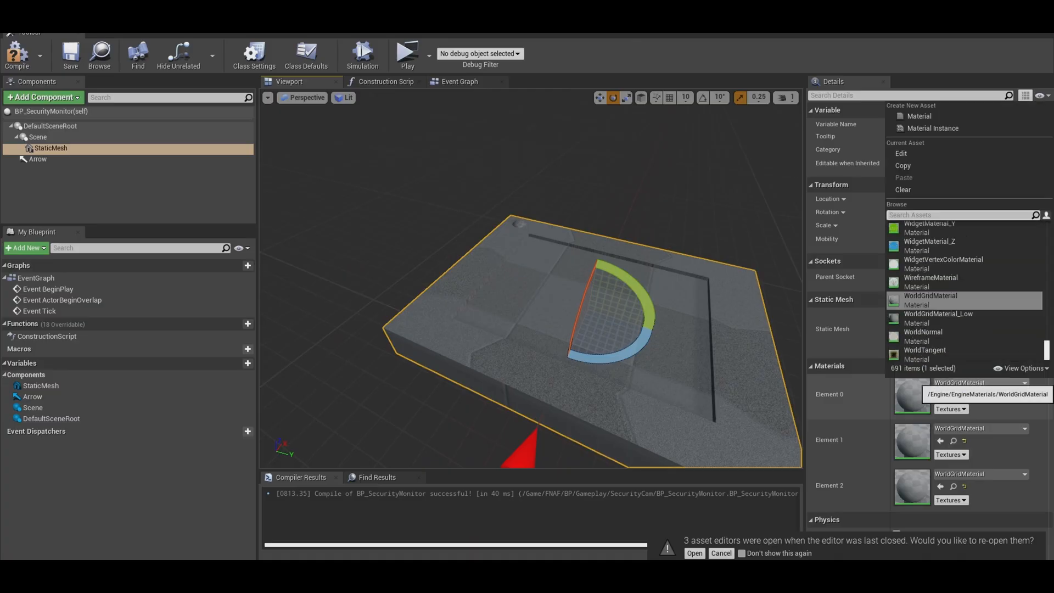
text(steel)
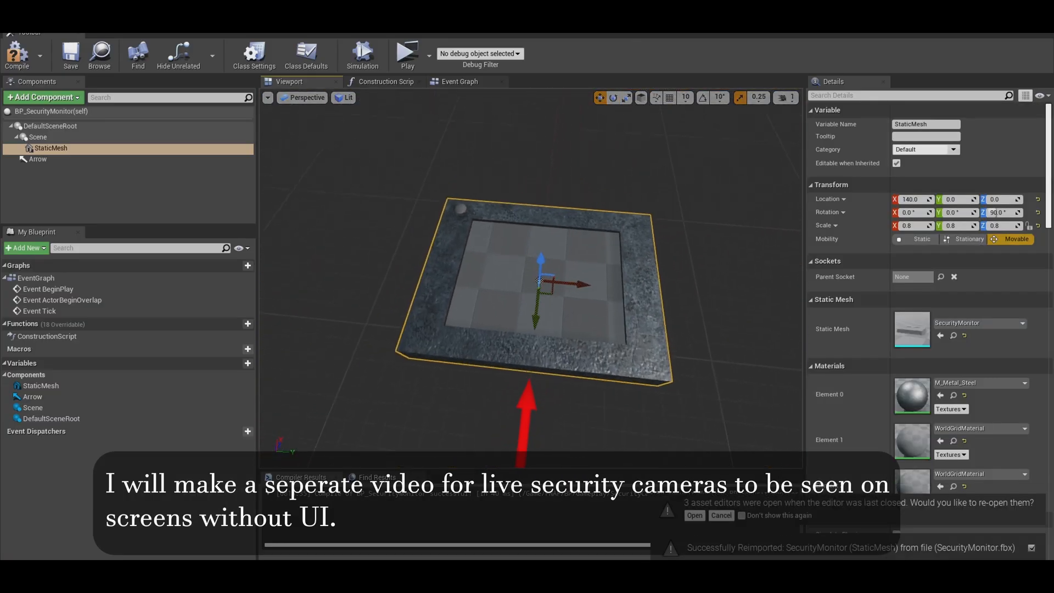
click(15, 51)
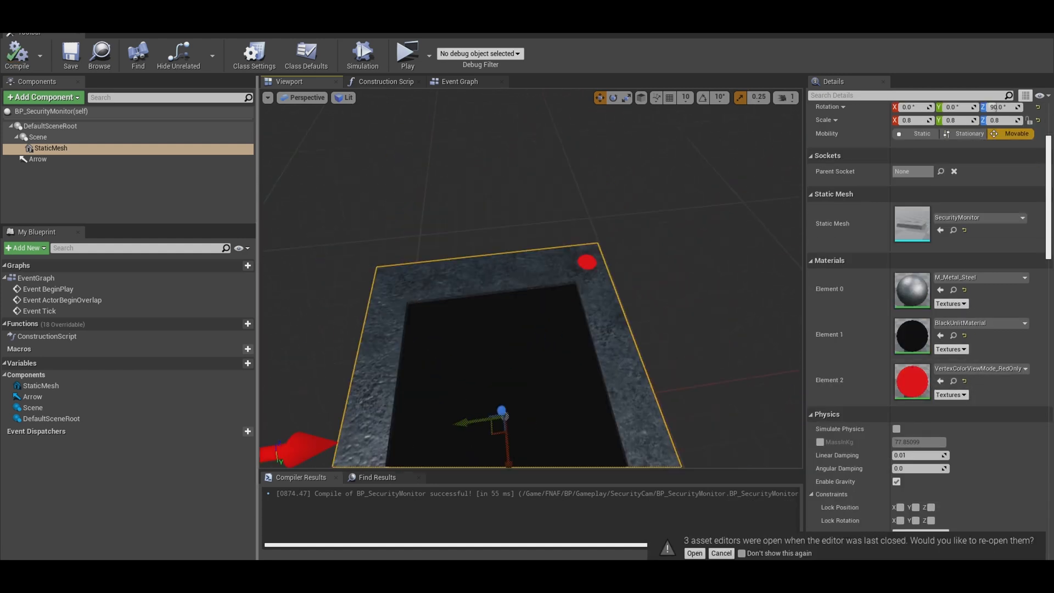
Add a Timeline node named PullUp in the Event Graph
click(459, 81)
text(add time)
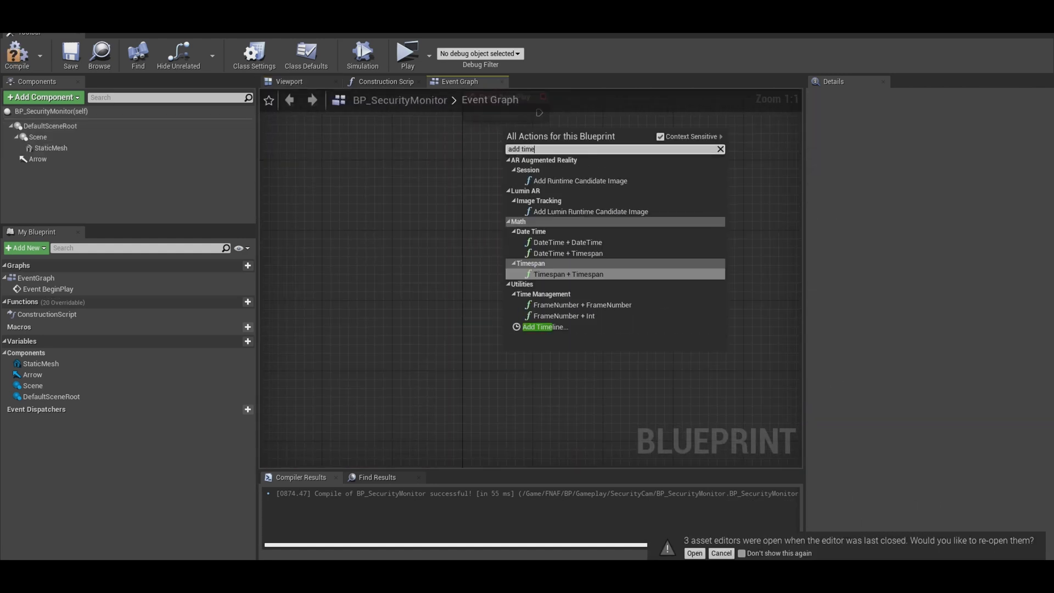
click(537, 326)
text(PullUp)
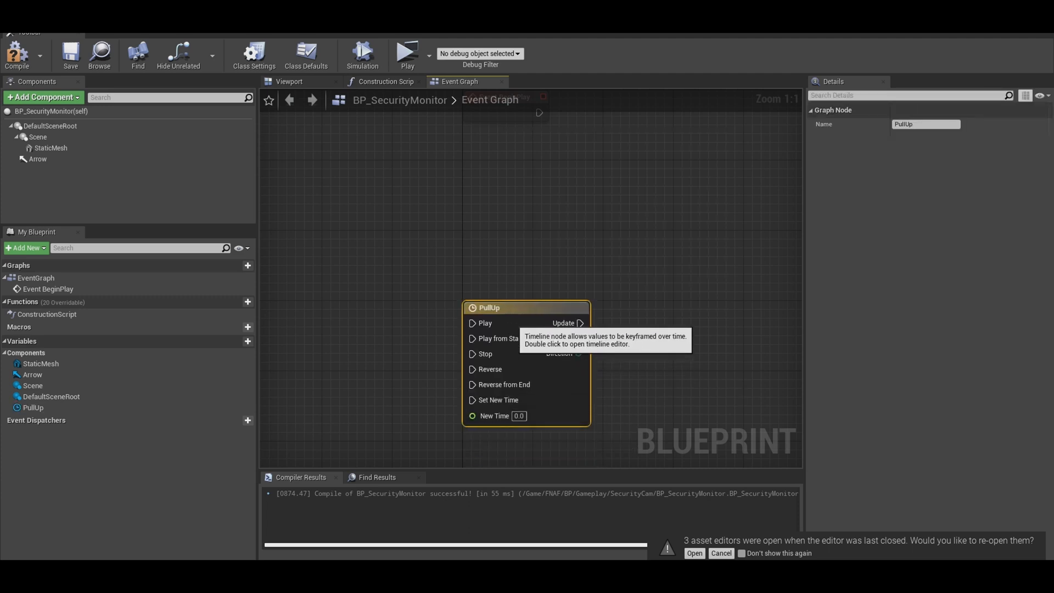
Set PullUp's length to 0.2 with an Alpha float track keyed at (0,0) and (0.2,1.0)
double_click(488, 307)
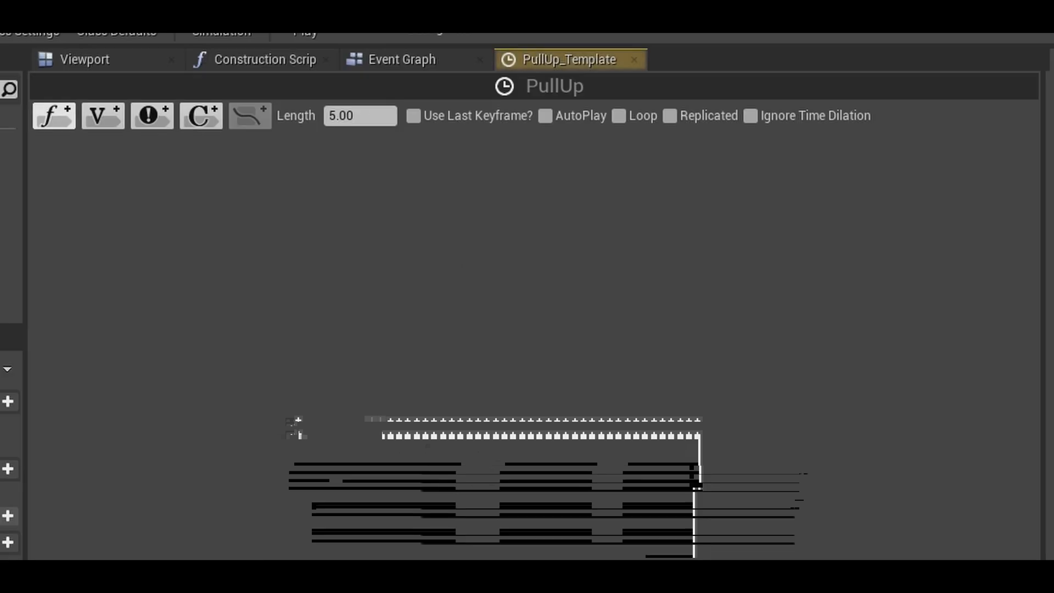
click(53, 114)
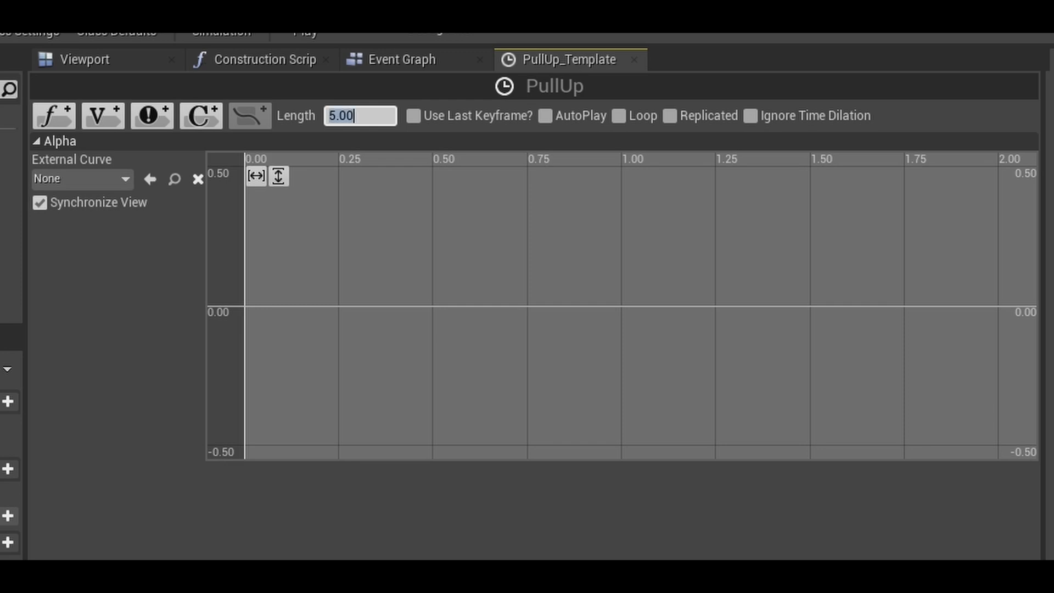
text(0)
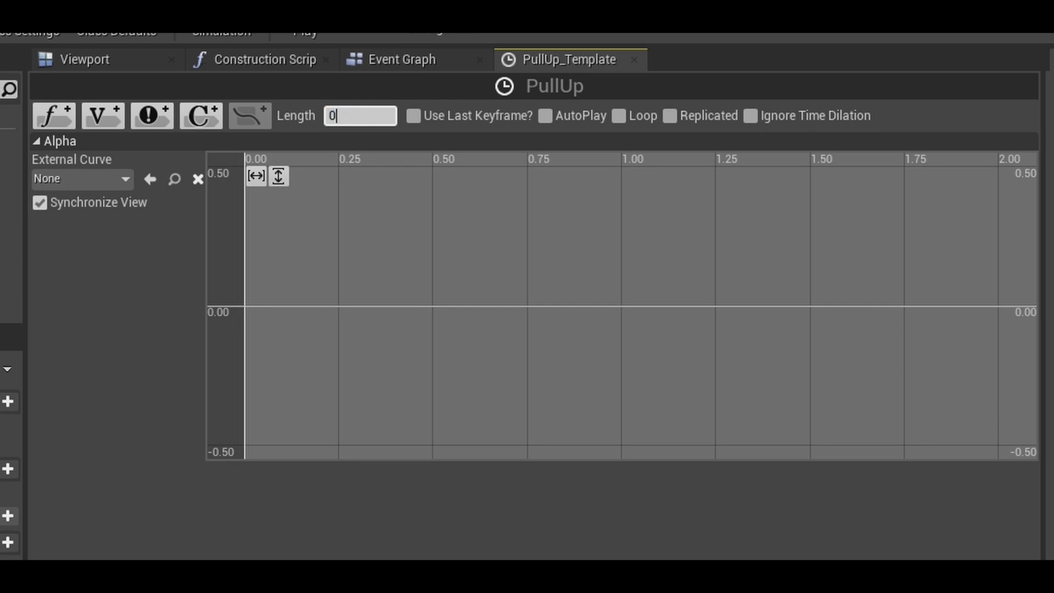
text(0.20)
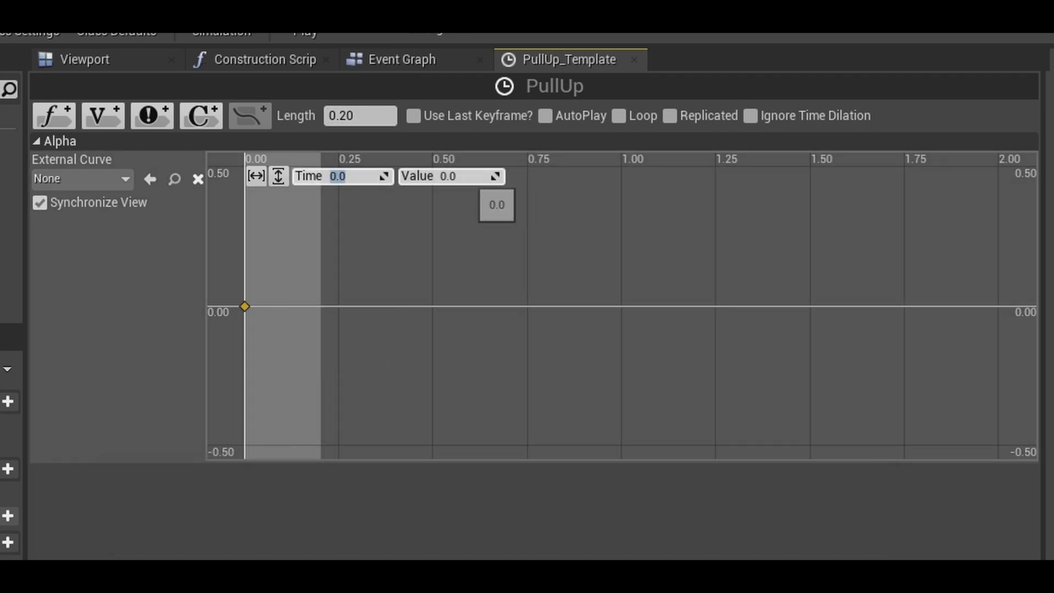
click(457, 176)
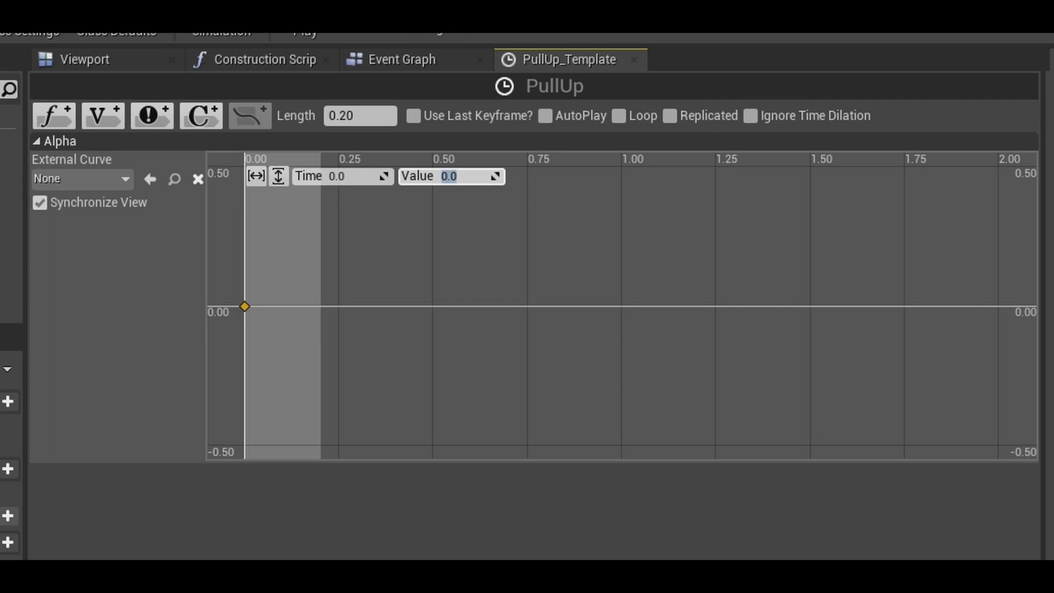
text(0.2)
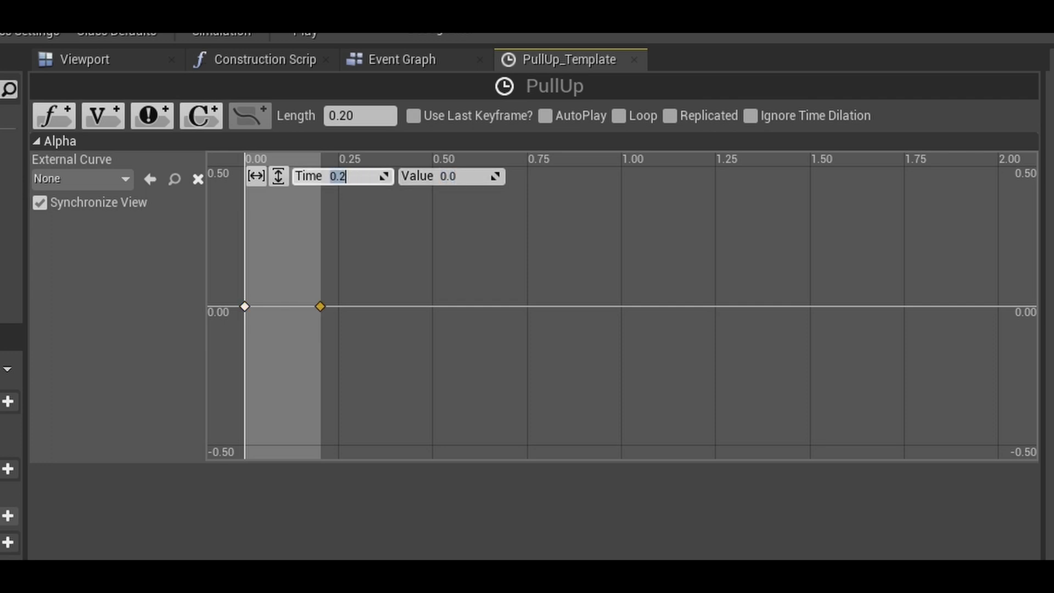
text(1.0)
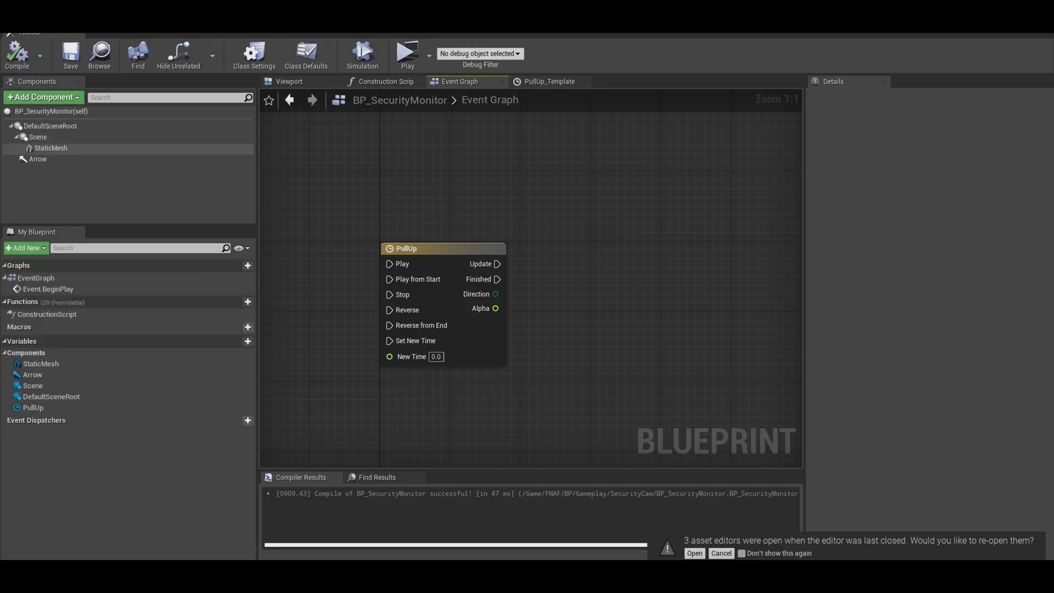
Select the Scene pivot in the Viewport and rotate it to preview the pull-up swing
click(50, 125)
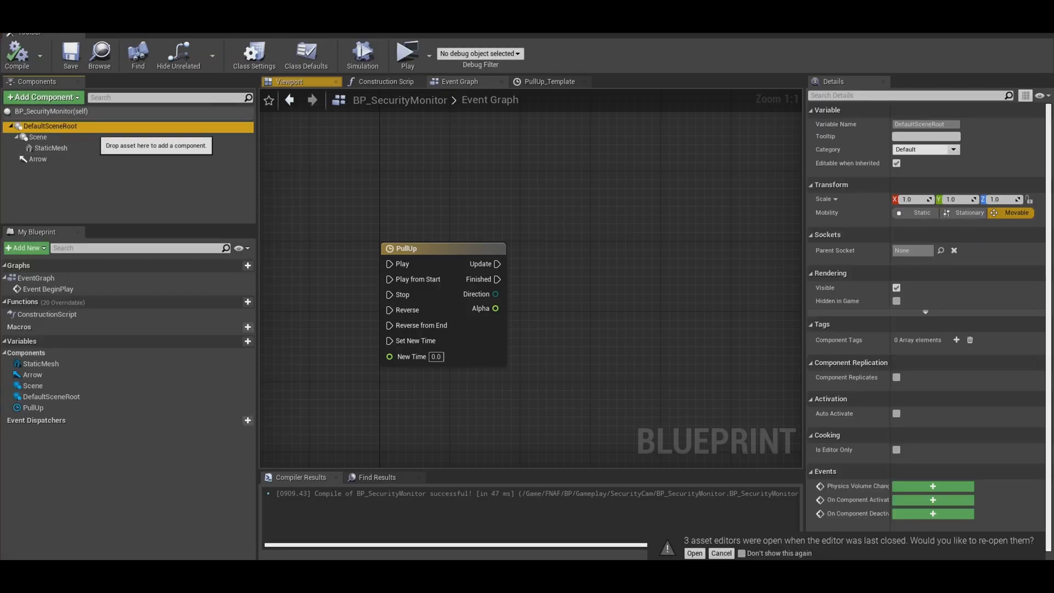
click(36, 137)
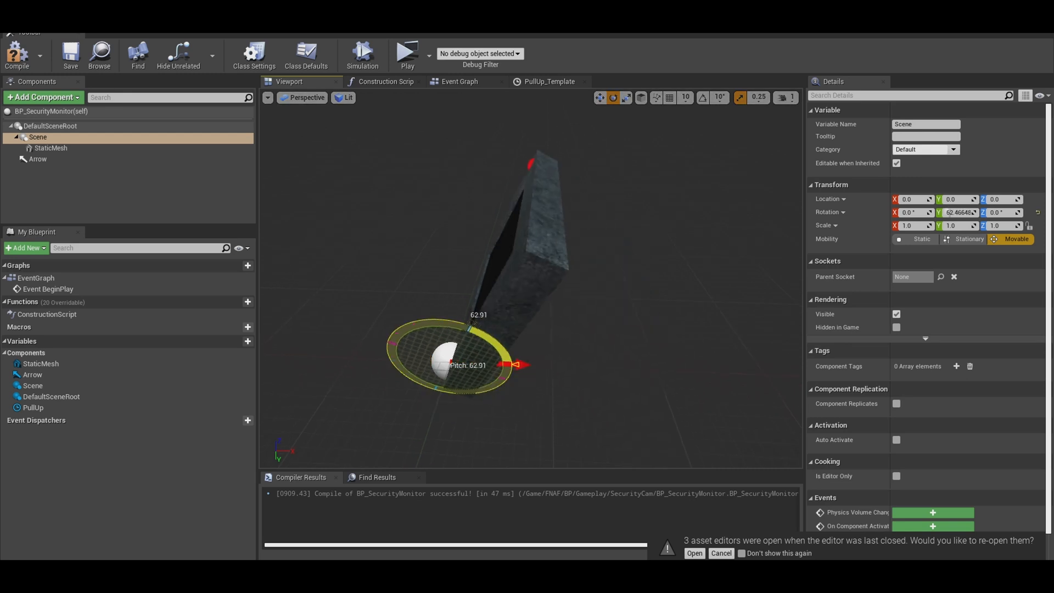
click(459, 81)
text(playsound)
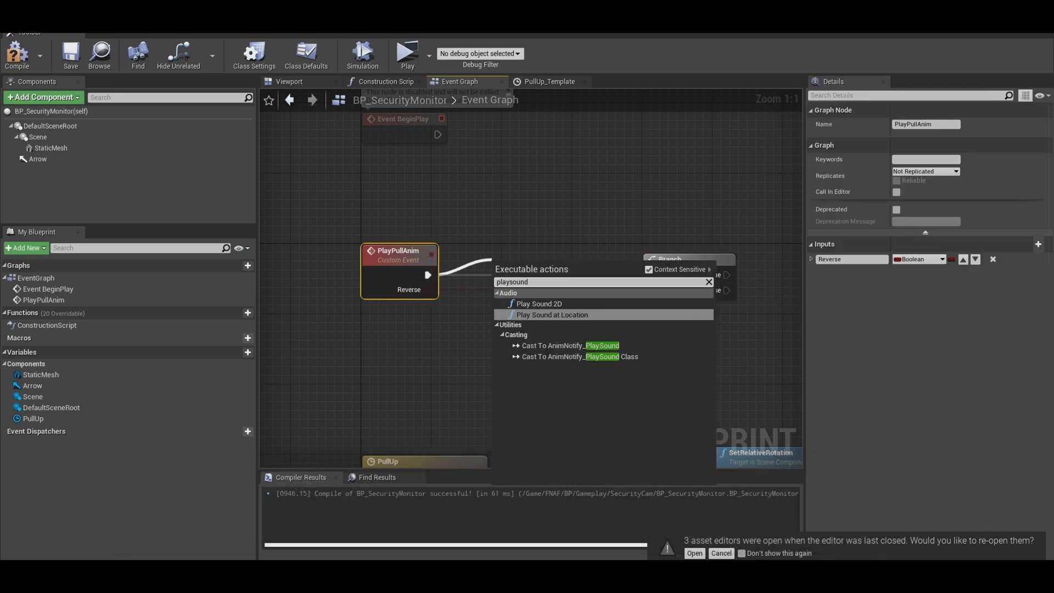
Add a Play Sound at Location node using SA_Generic attenuation to PlayPullAnim
click(551, 315)
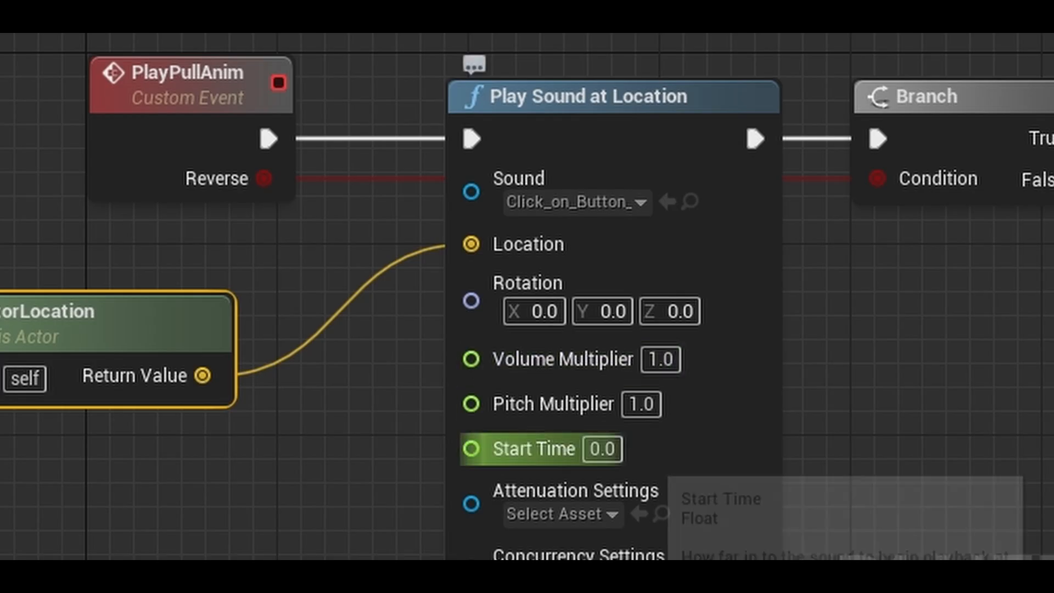
click(562, 513)
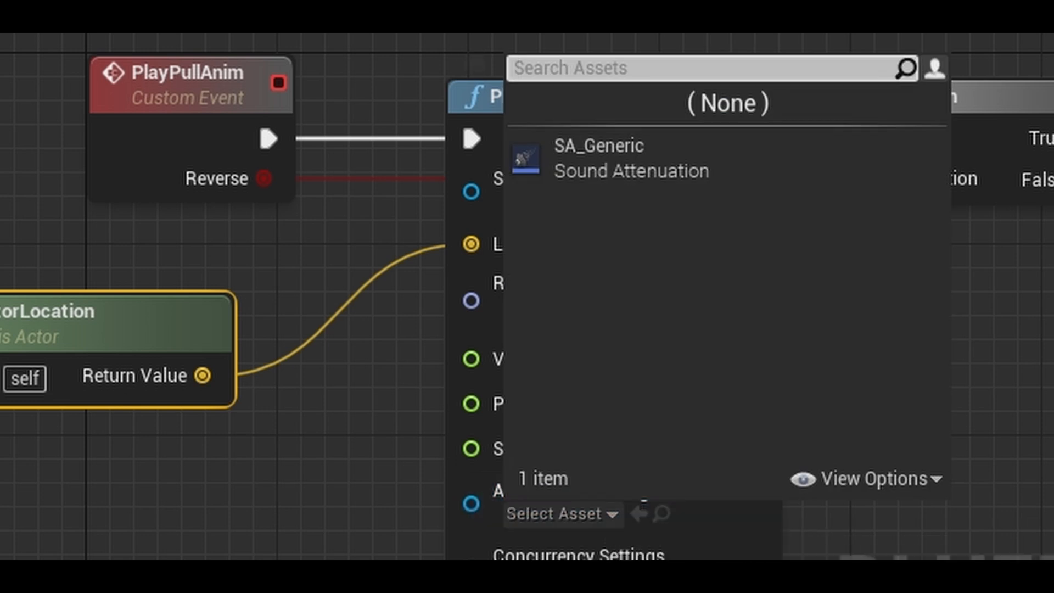
click(598, 157)
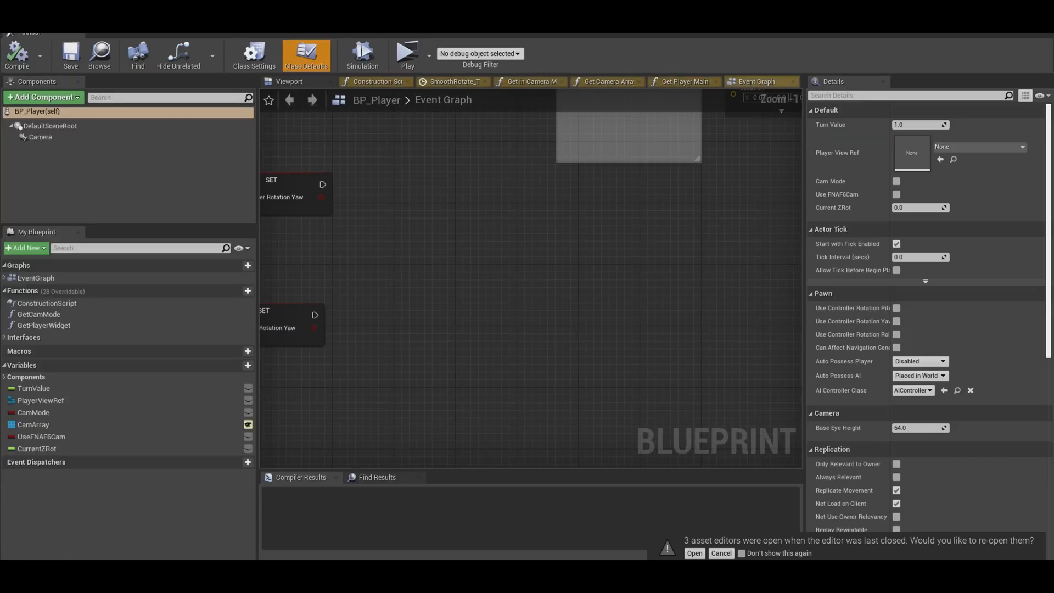
Add a Child Actor component to BP_Player with Child Actor Class BP_SecurityMonitor
click(288, 82)
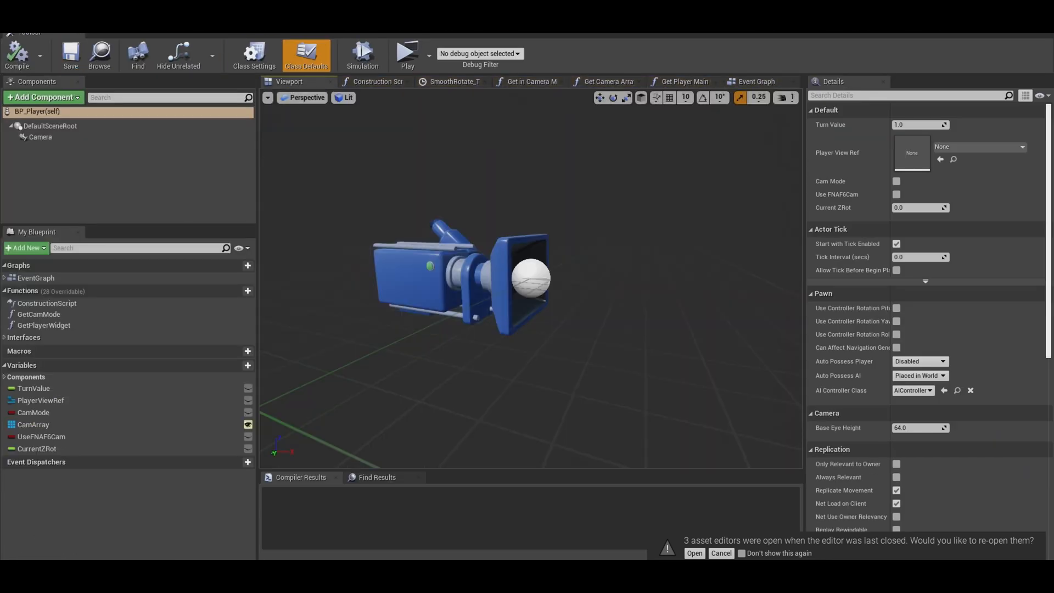
text(chi)
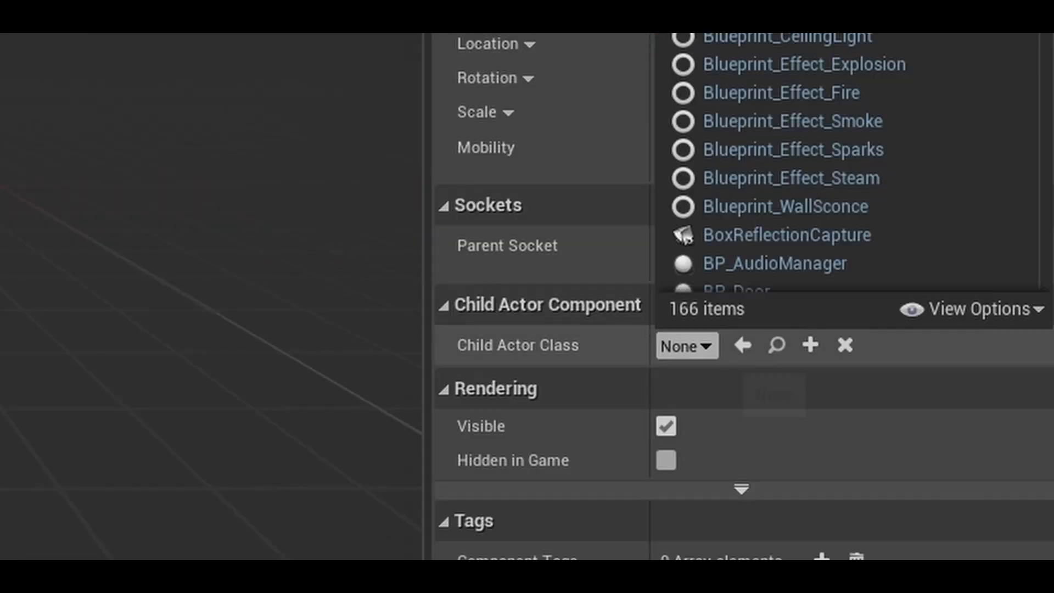
text(sec)
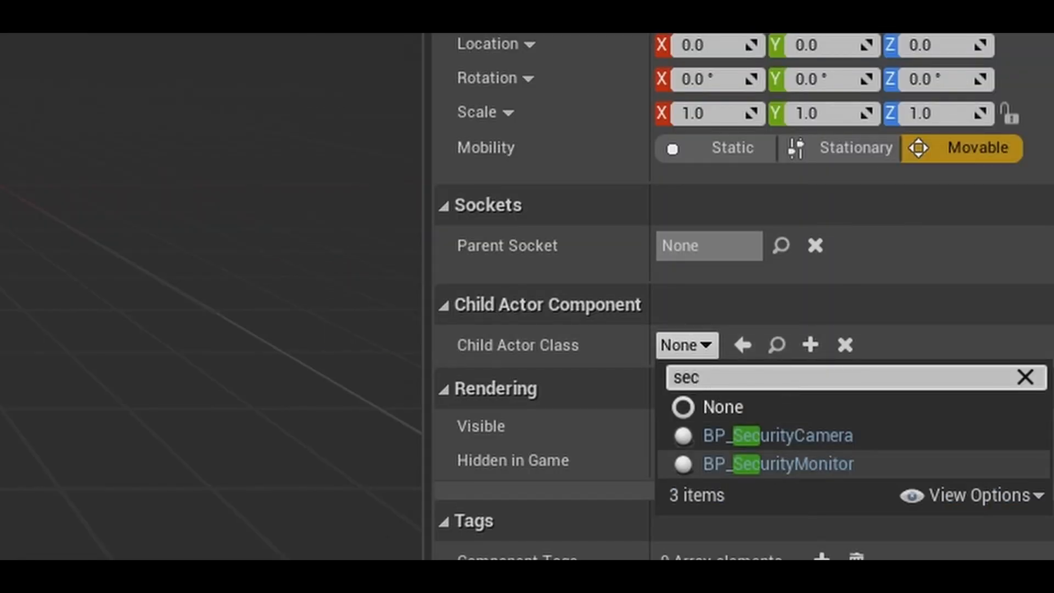
click(777, 464)
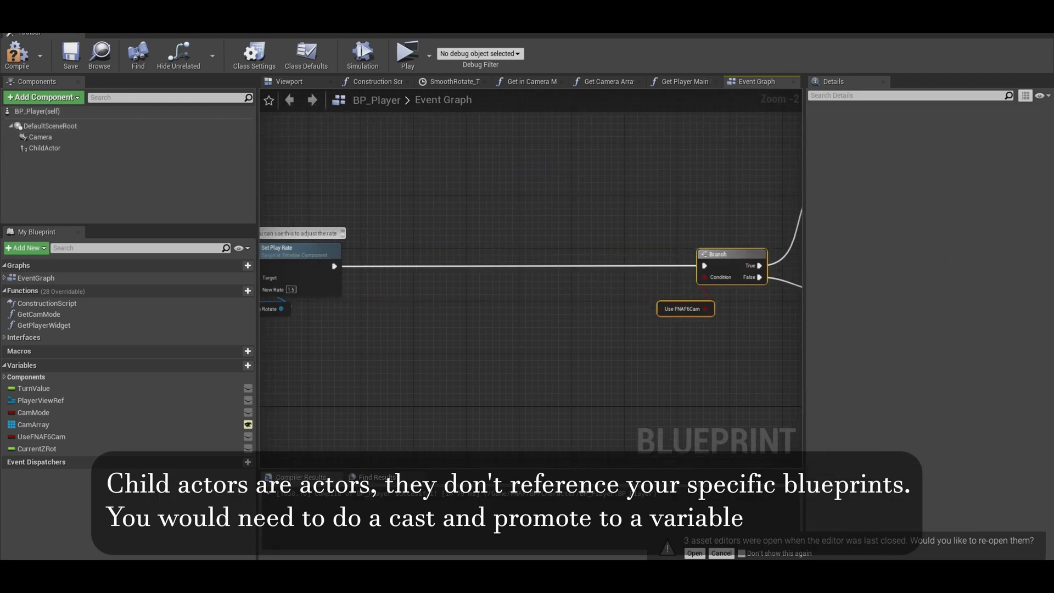
Cast the ChildActor's Child Actor to BP_SecurityMonitor, then open W_PlayerView
click(37, 148)
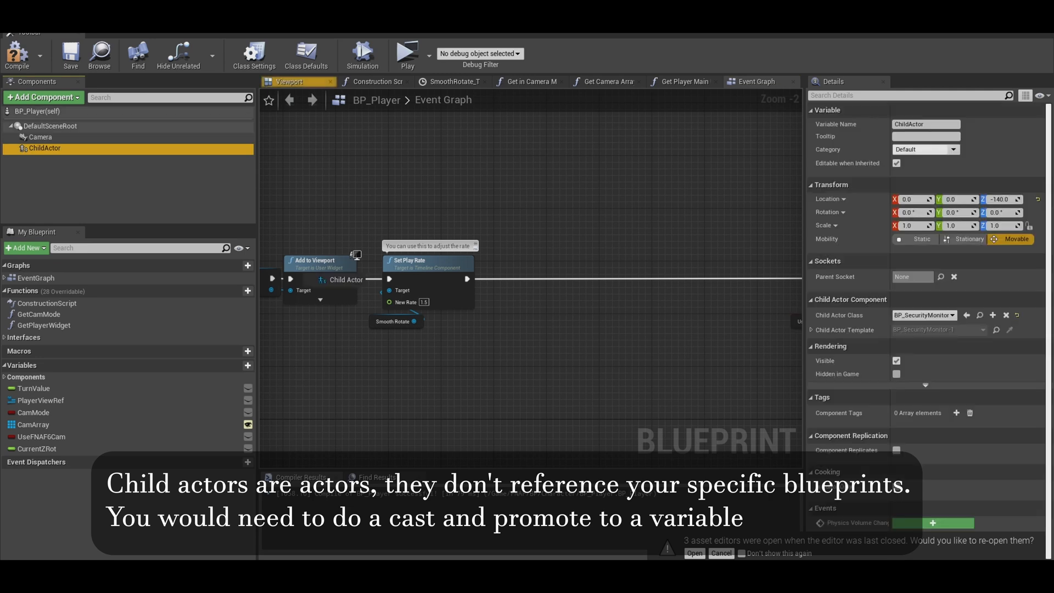
click(14, 49)
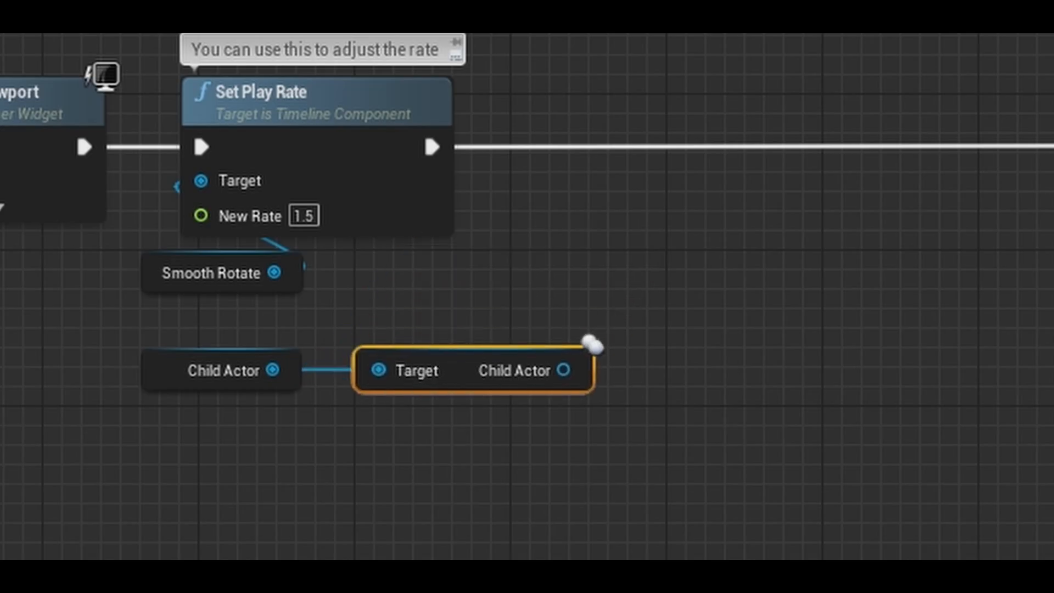
drag(473, 369, 257, 429)
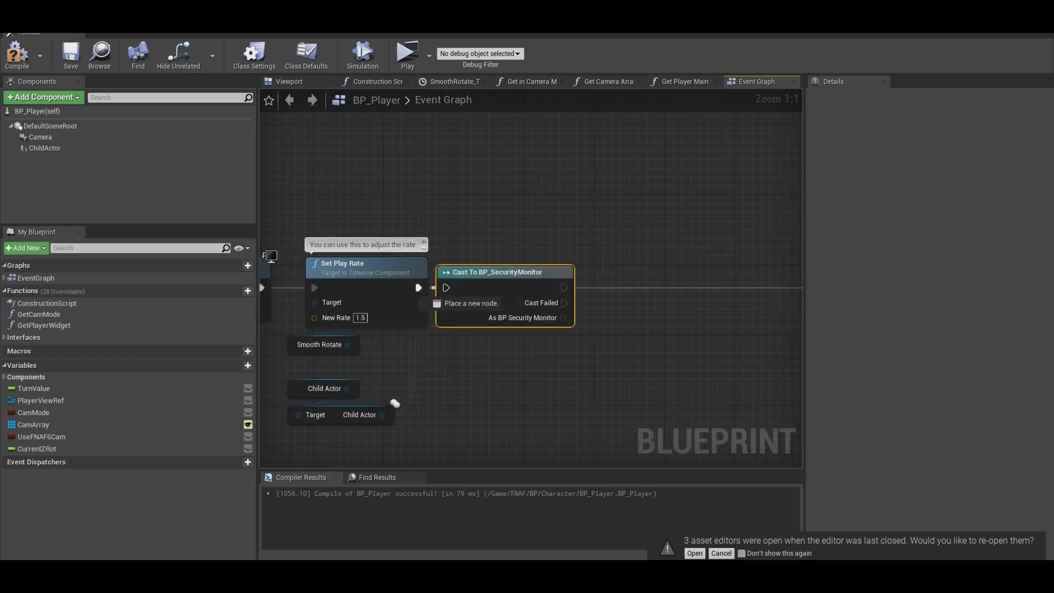
text(Mo)
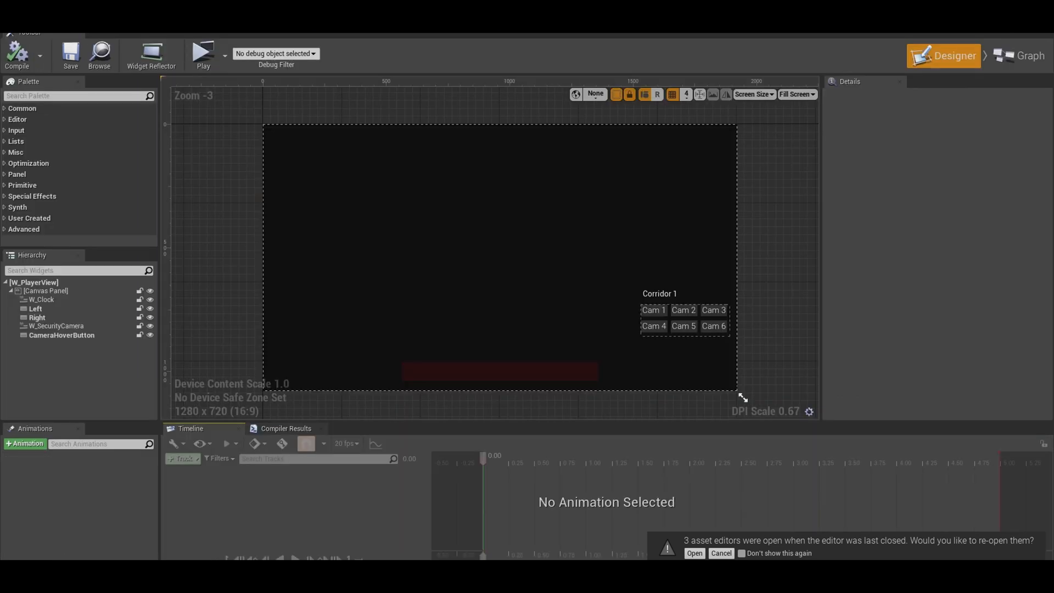
Switch W_PlayerView to its Graph view and scroll through the camera-mode logic
click(1022, 56)
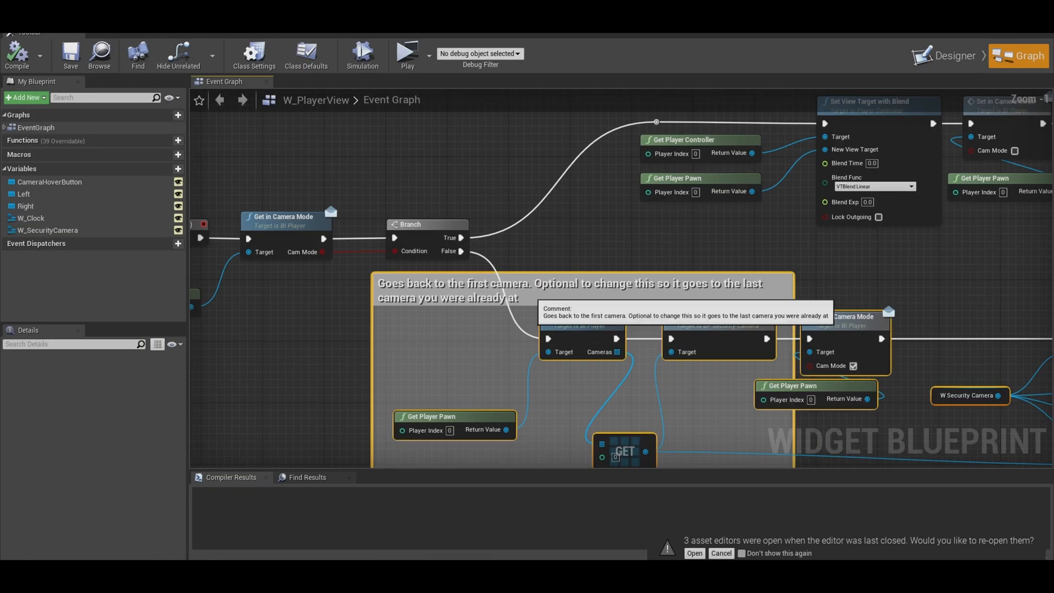
scroll(down, 3)
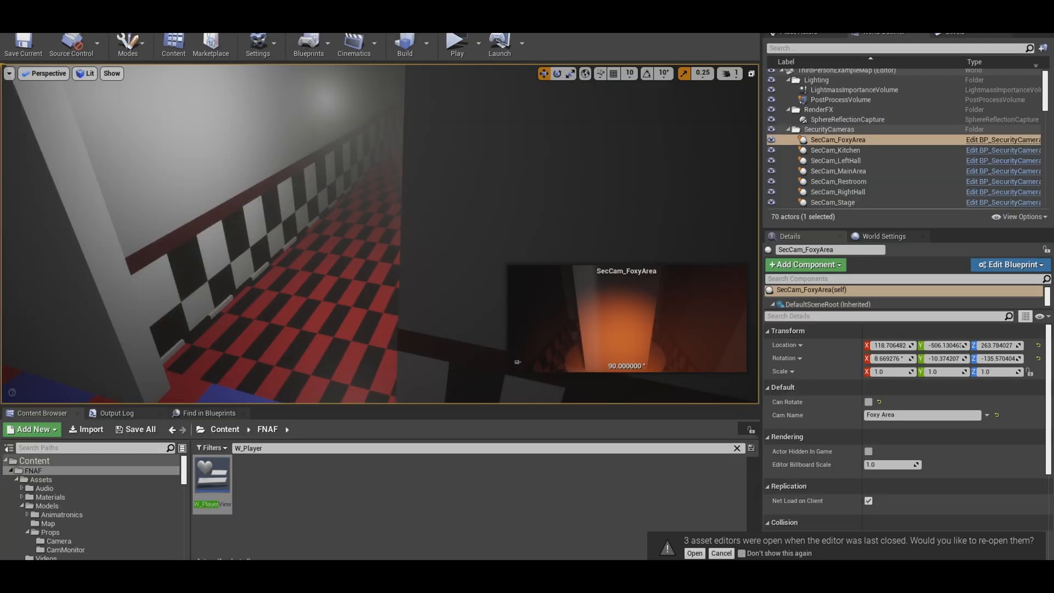
Promote the As BP Security Monitor cast result in BP_Player to a MonitorRef variable
click(1010, 265)
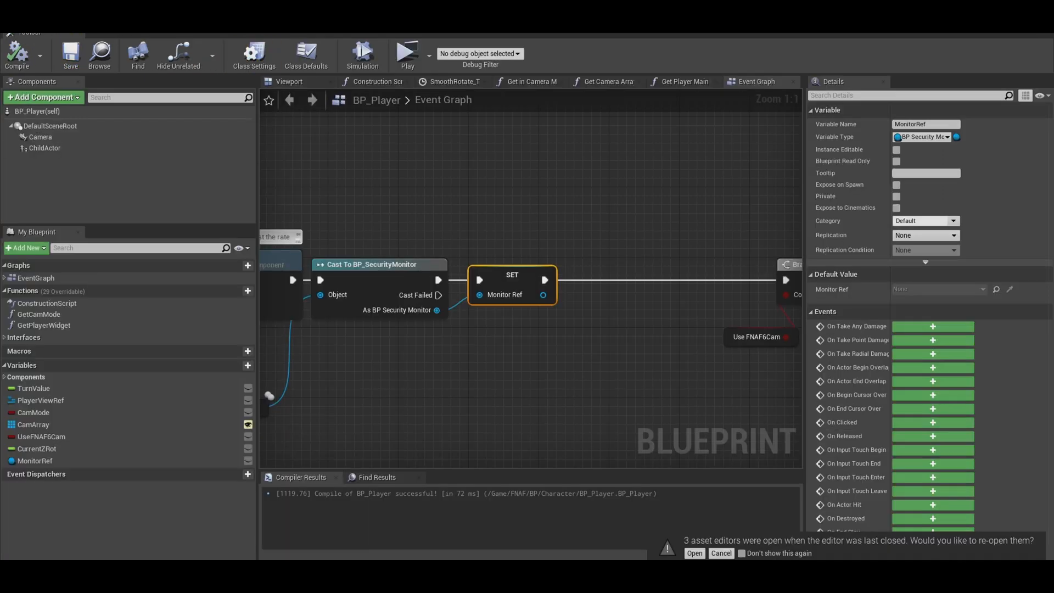
click(5, 337)
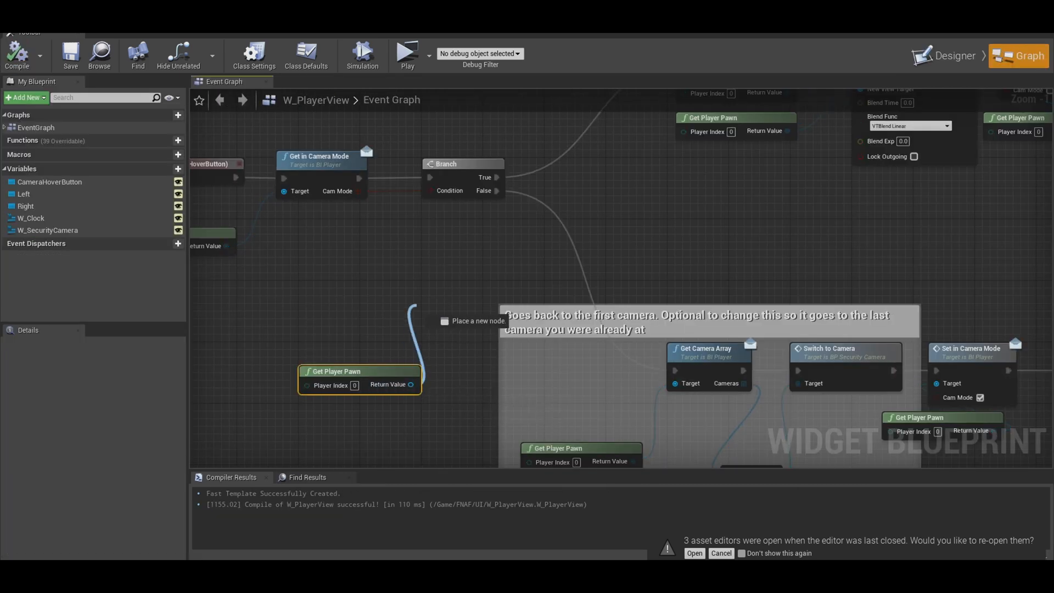
On Branch False, get the monitor reference, call Play Pull Anim, and add a Delay
click(472, 320)
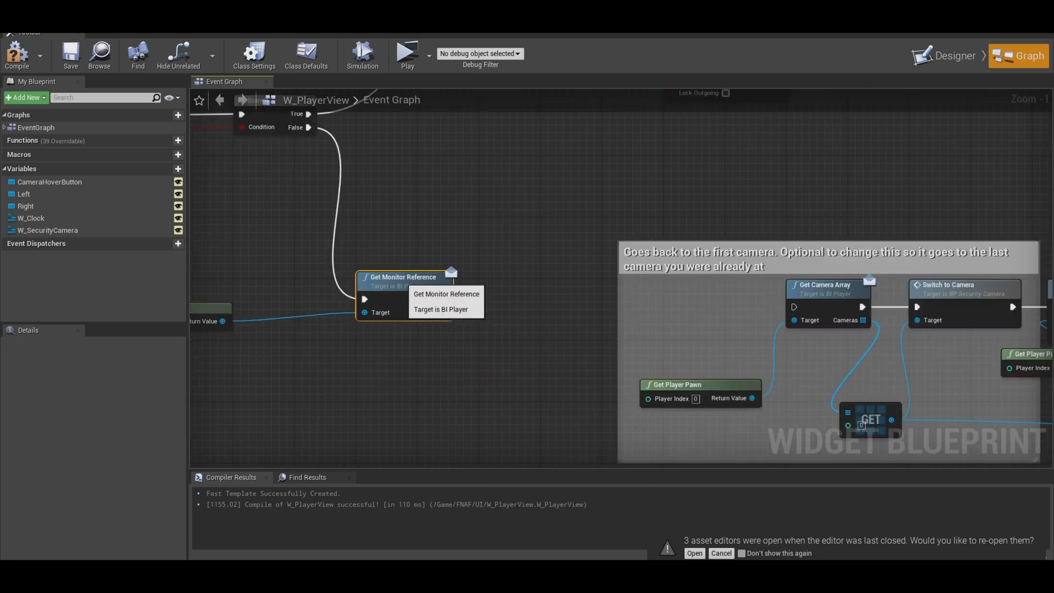
drag(457, 311, 470, 323)
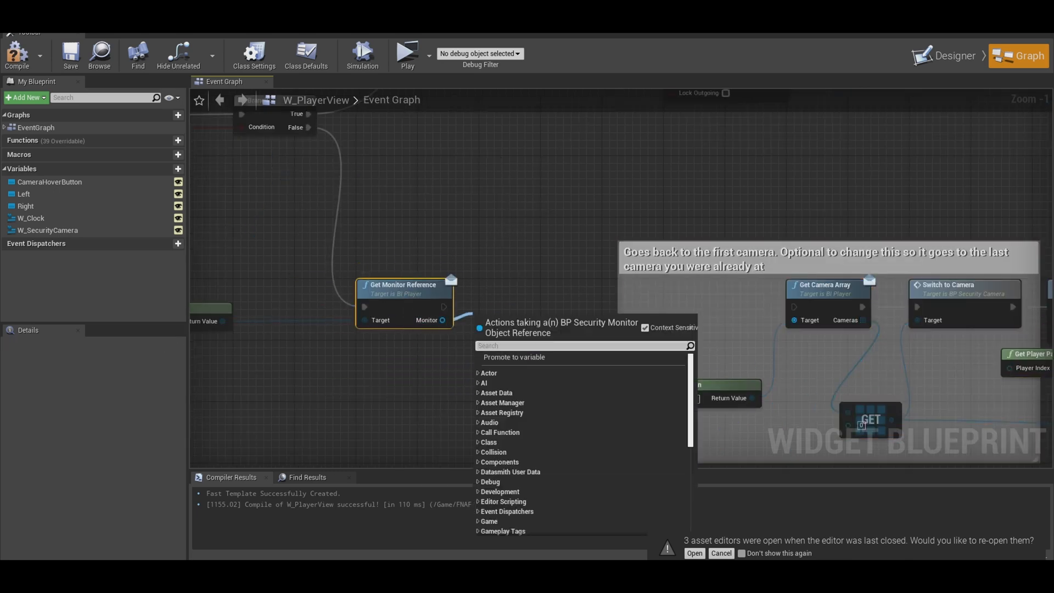
text(play)
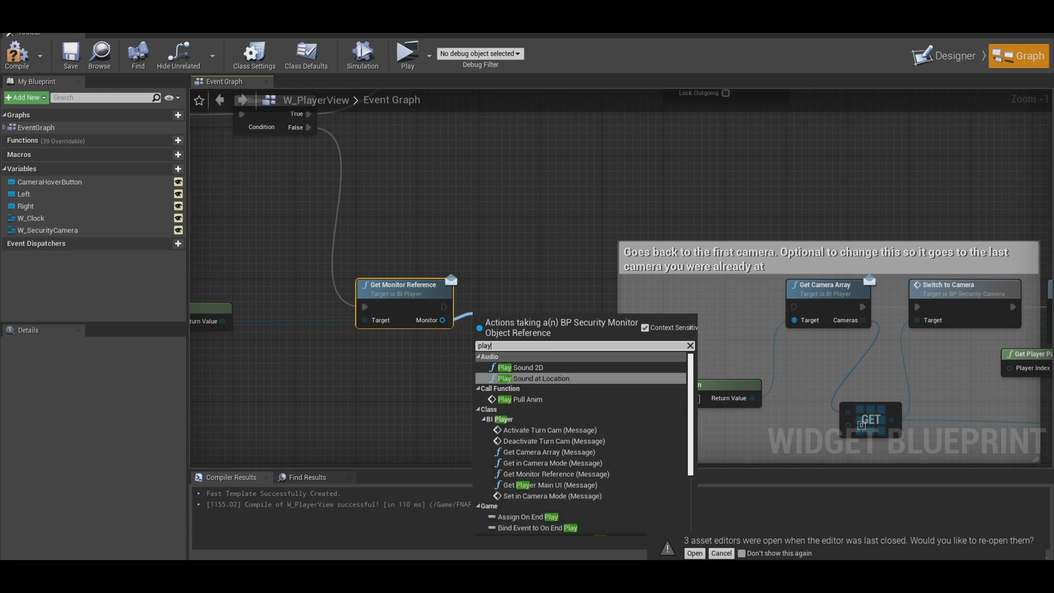
click(516, 399)
text(delay)
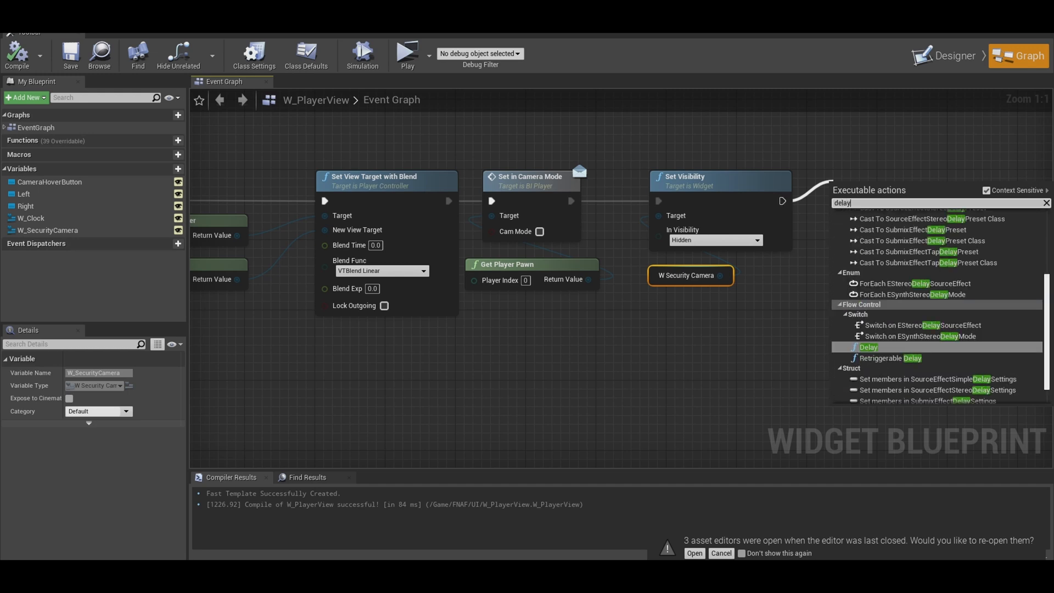
click(868, 347)
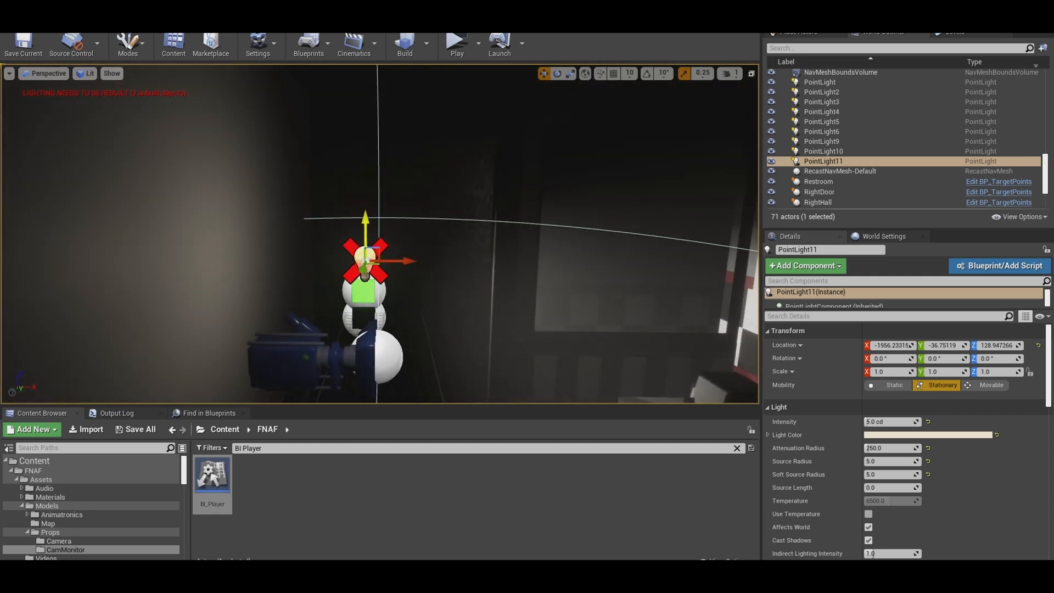
Open BP_SecurityMonitor's Event Graph with its PullUp timeline
click(456, 43)
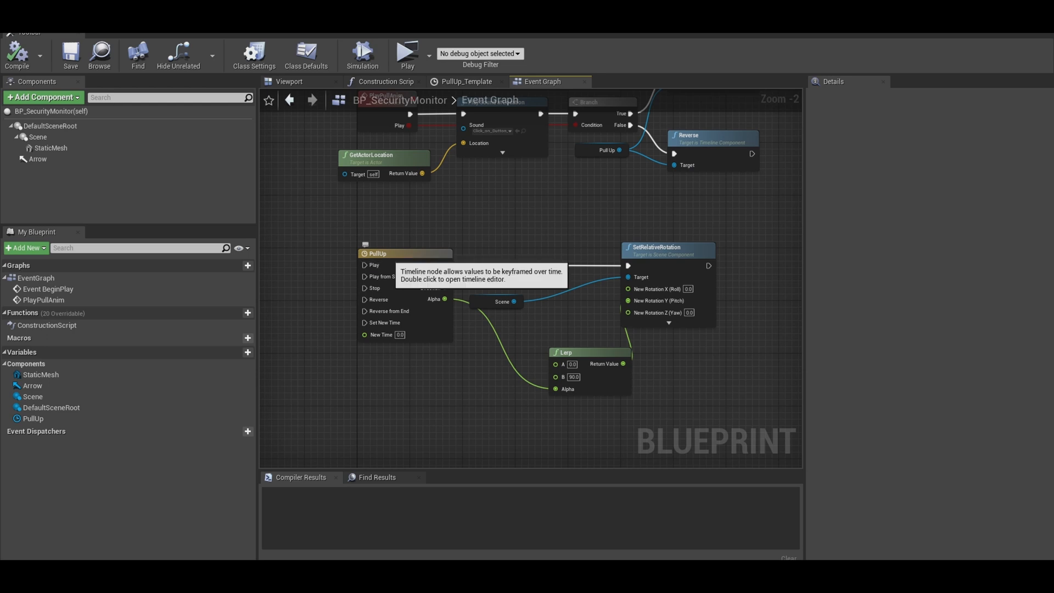
Drive PullUp's play rate by 1.0 / TimeLength, compile, and default TimeLength to 0.2
double_click(378, 253)
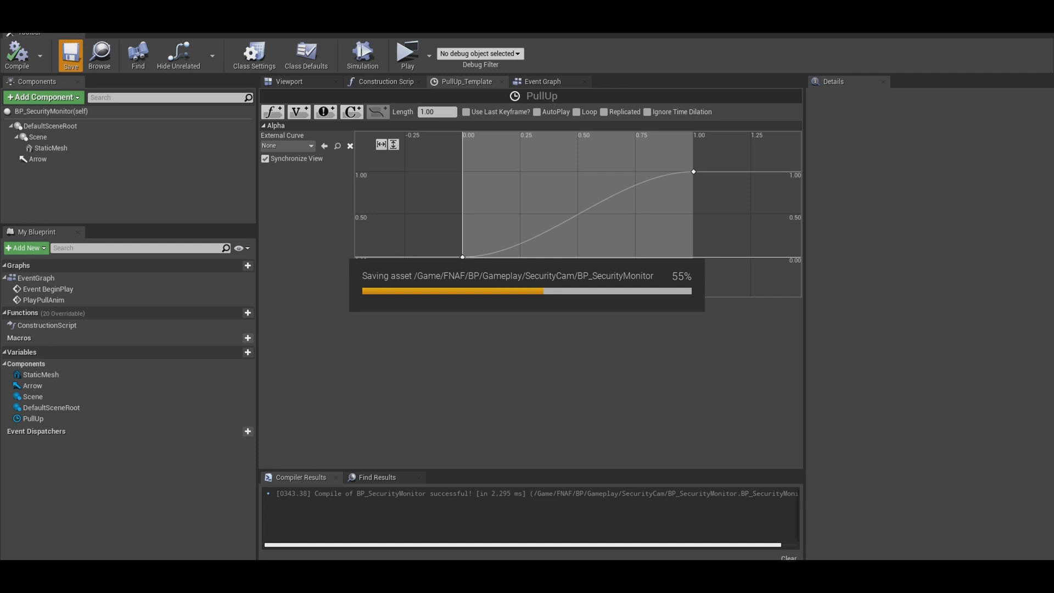
click(543, 81)
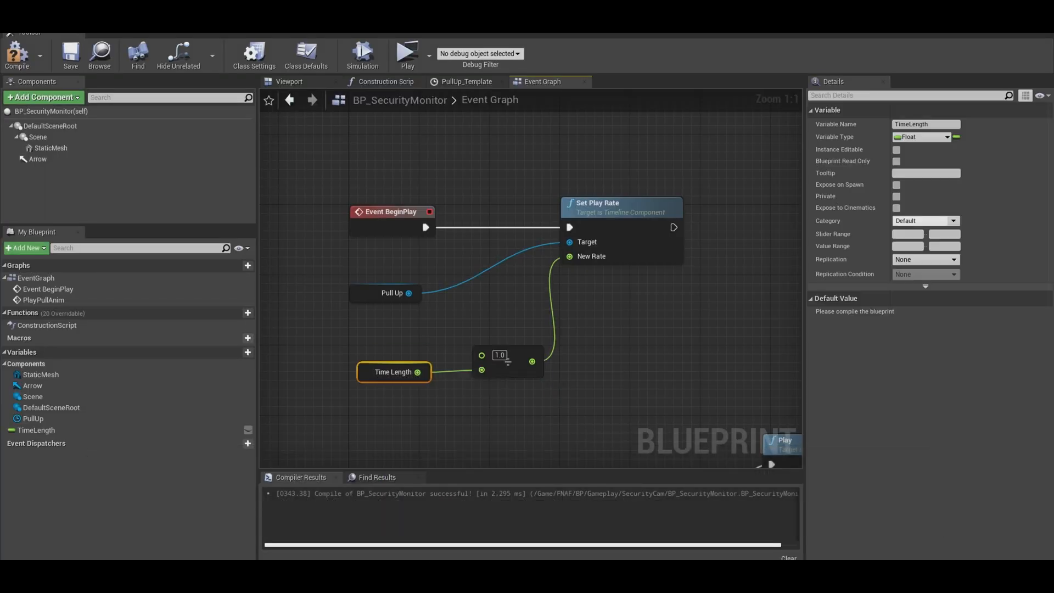
click(505, 361)
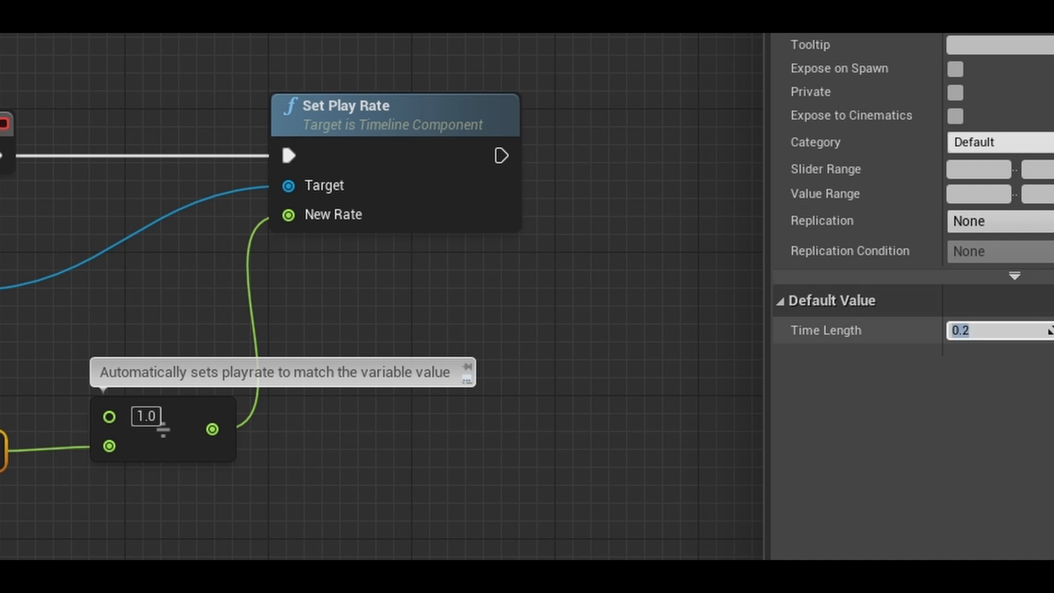
click(989, 330)
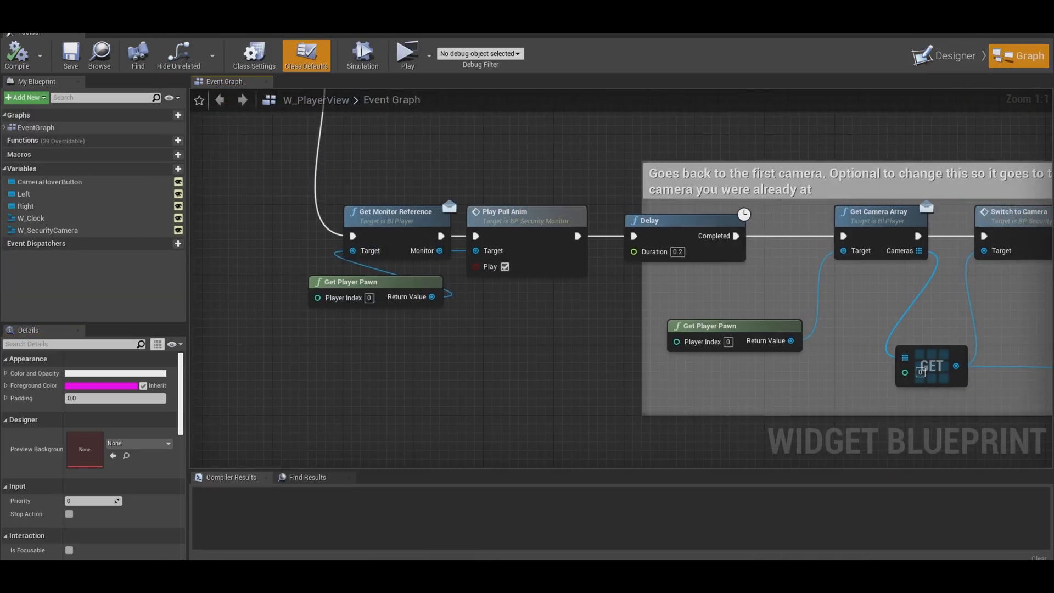
Add a Get Time Length node from the monitor reference in W_PlayerView
text(get timel)
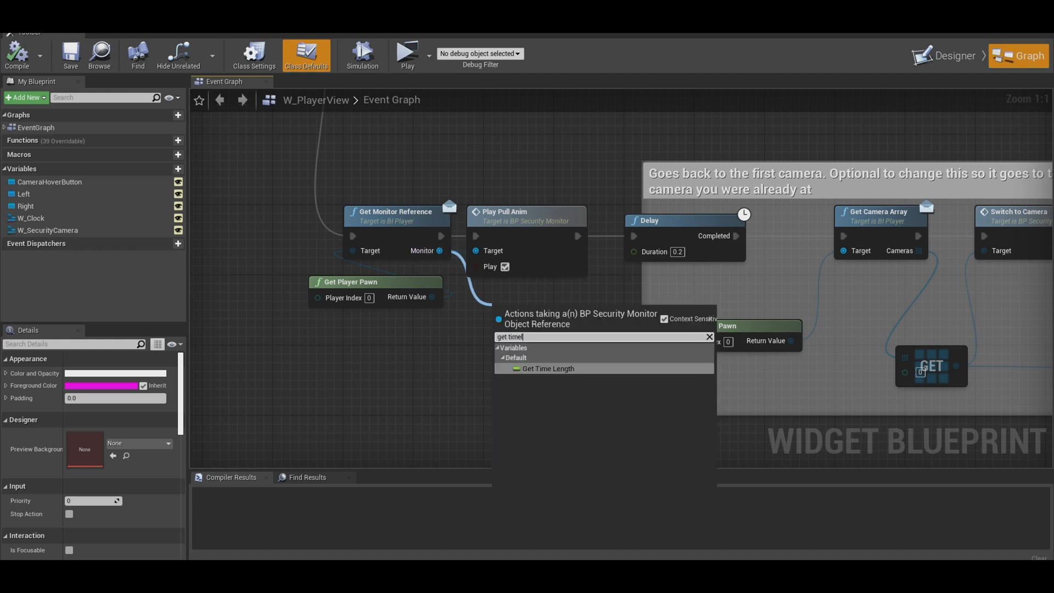
click(548, 369)
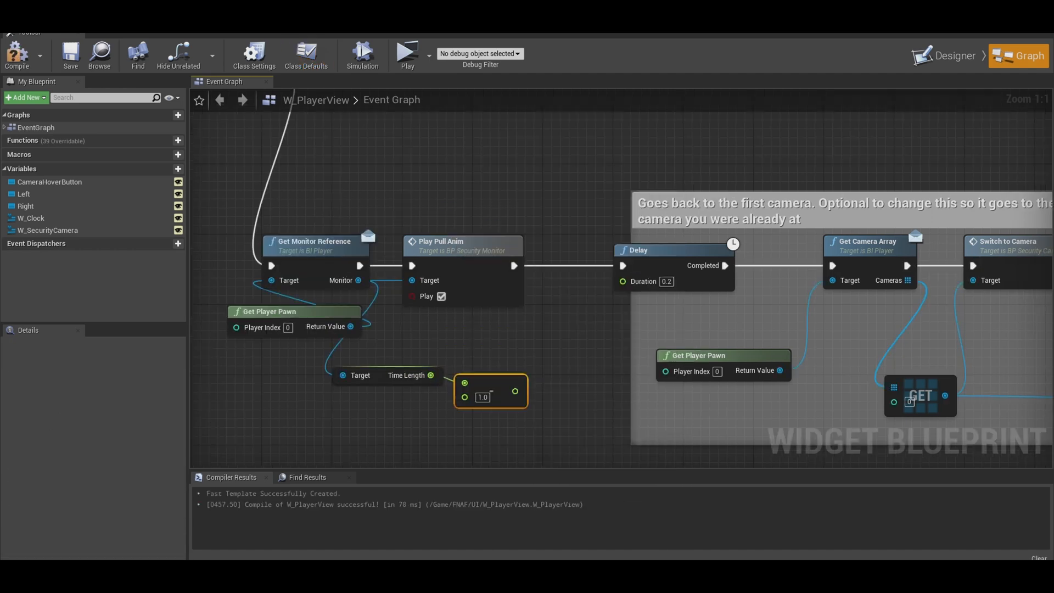